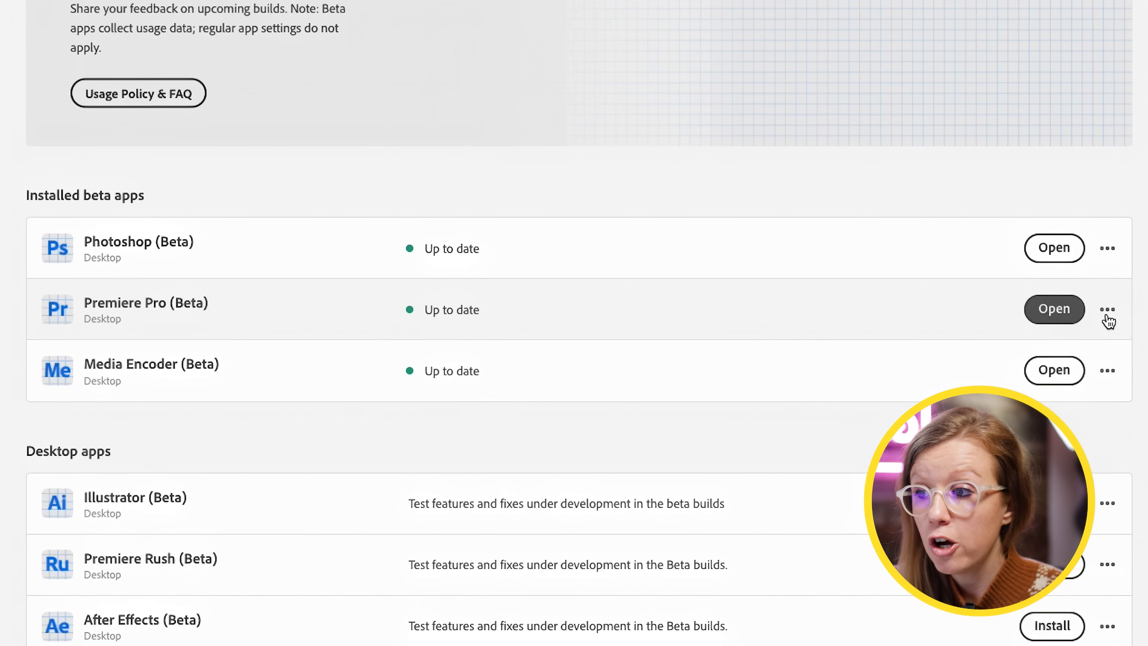
- Launch Premiere Pro (Beta) from the Creative Cloud beta apps list
{"action": "left_click", "coordinate": [1054, 309]}
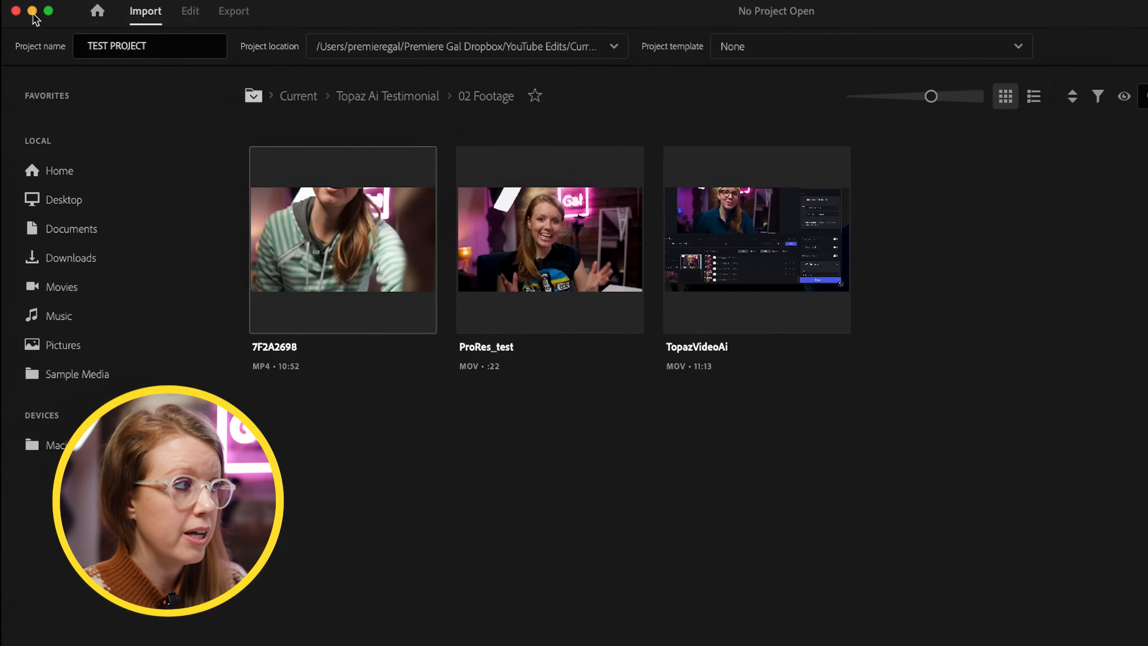
- Import the footage clips into TEST PROJECT as Sequence 01 with automatic English transcription
{"action": "left_click", "coordinate": [279, 175]}
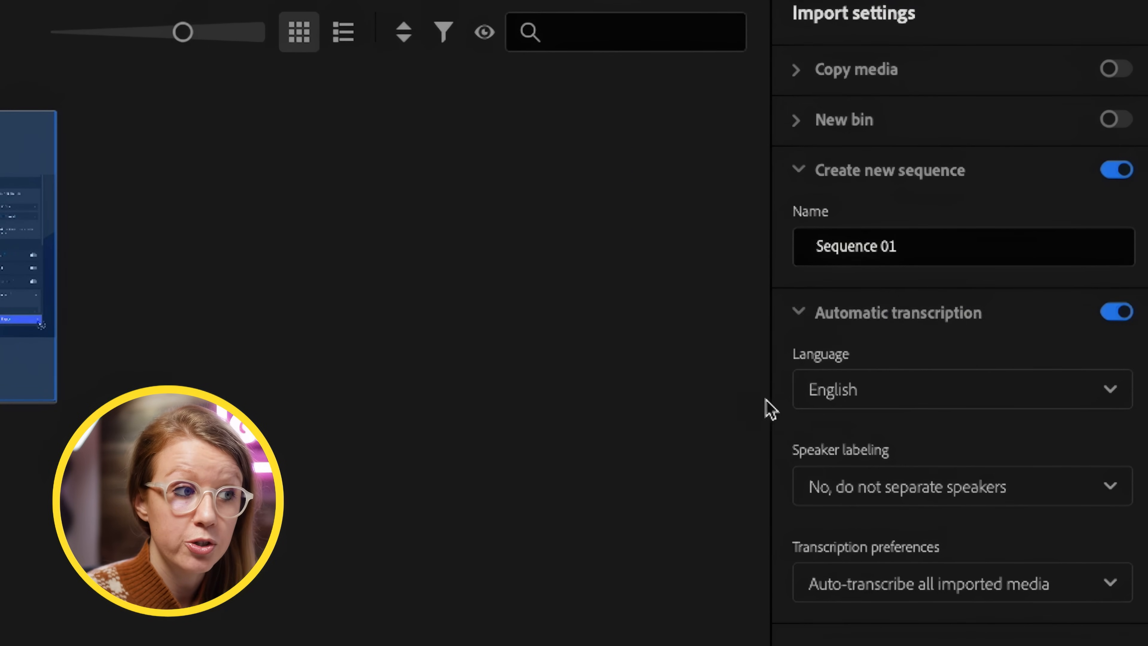
{"action": "scroll", "scroll_direction": "down", "scroll_amount": 3}
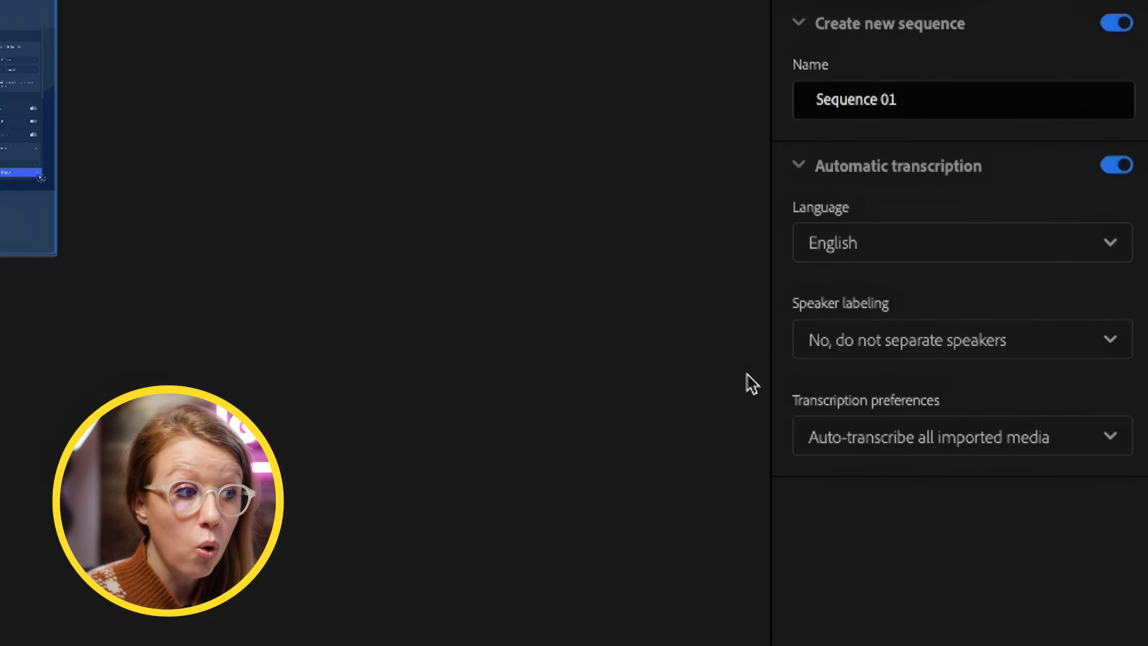
{"action": "left_click", "coordinate": [961, 437]}
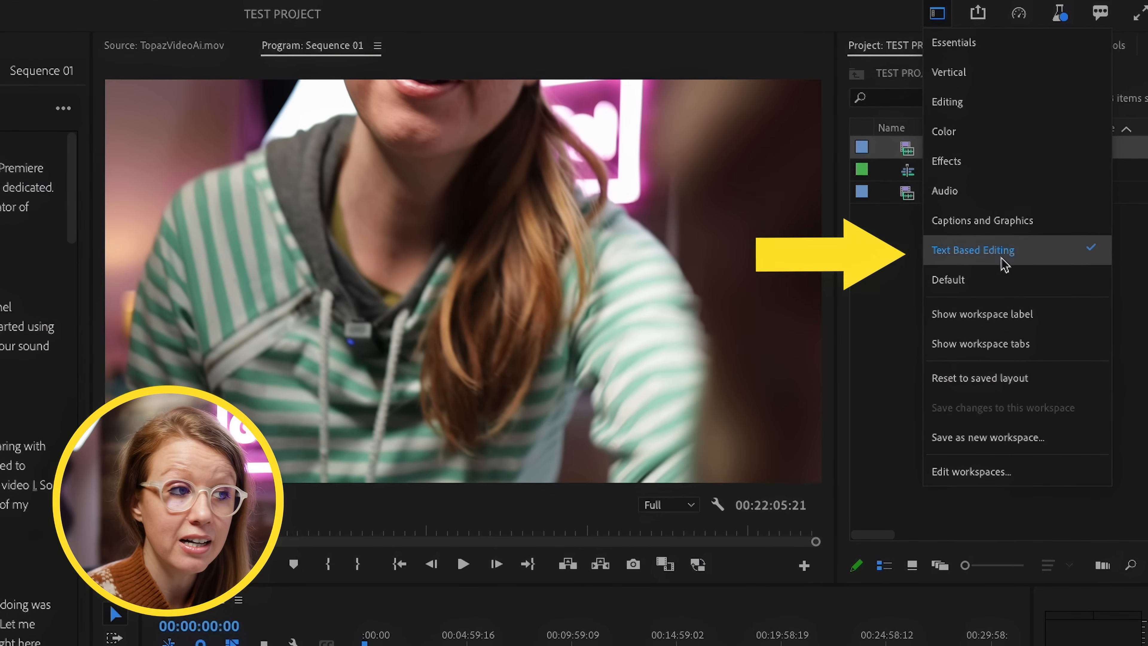
- Switch the layout to the Text Based Editing workspace
{"action": "left_click", "coordinate": [972, 250]}
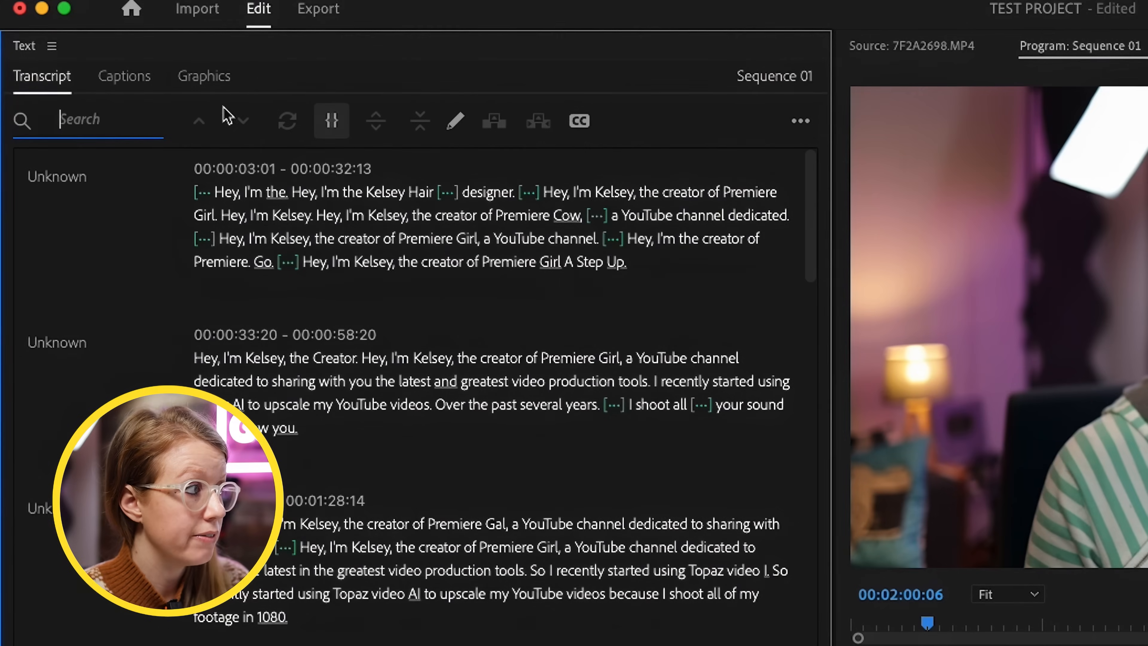
- Search the transcript for "Premiere" and jump the playhead to a matching word
{"action": "type", "text": "Premie"}
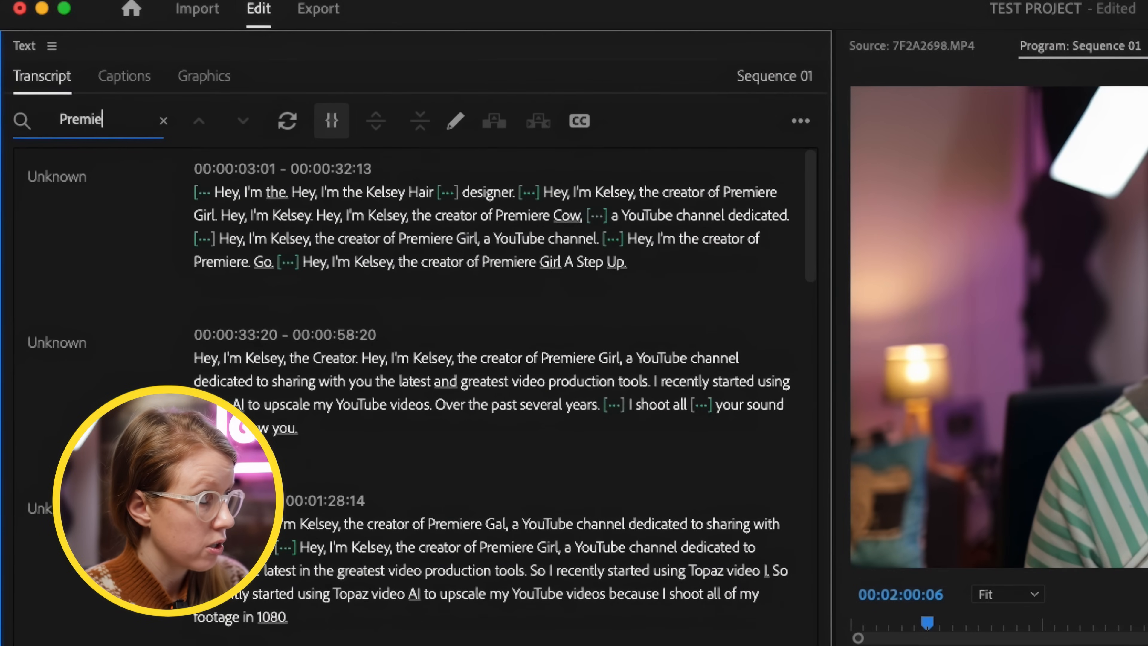
{"action": "type", "text": "re"}
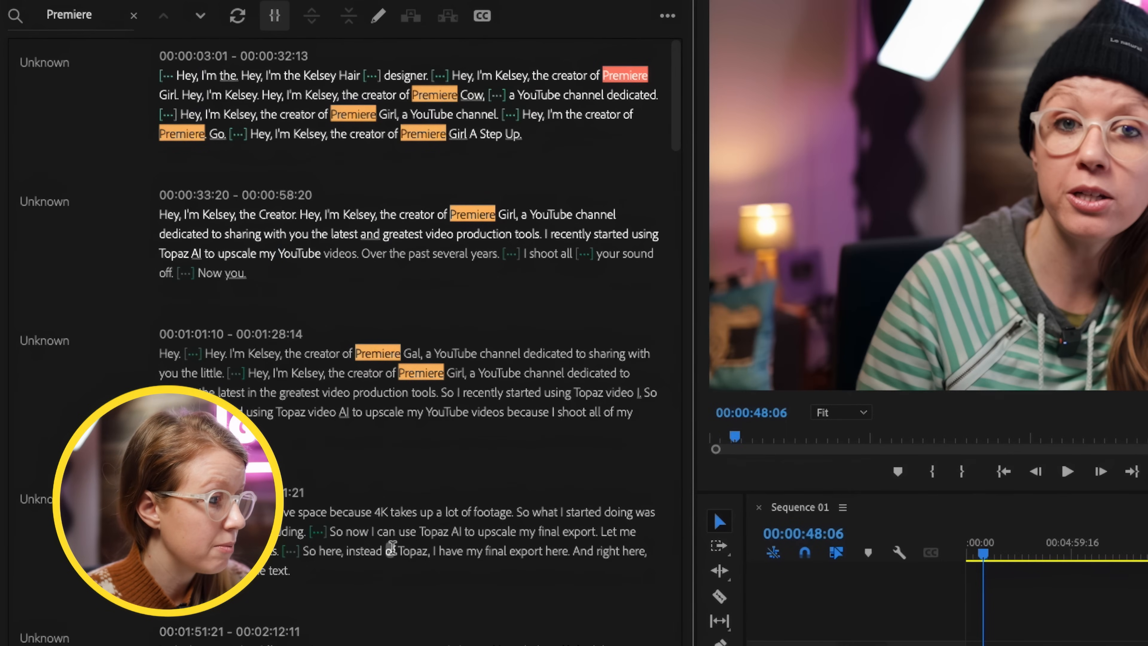
{"action": "scroll", "scroll_direction": "down", "scroll_amount": 3}
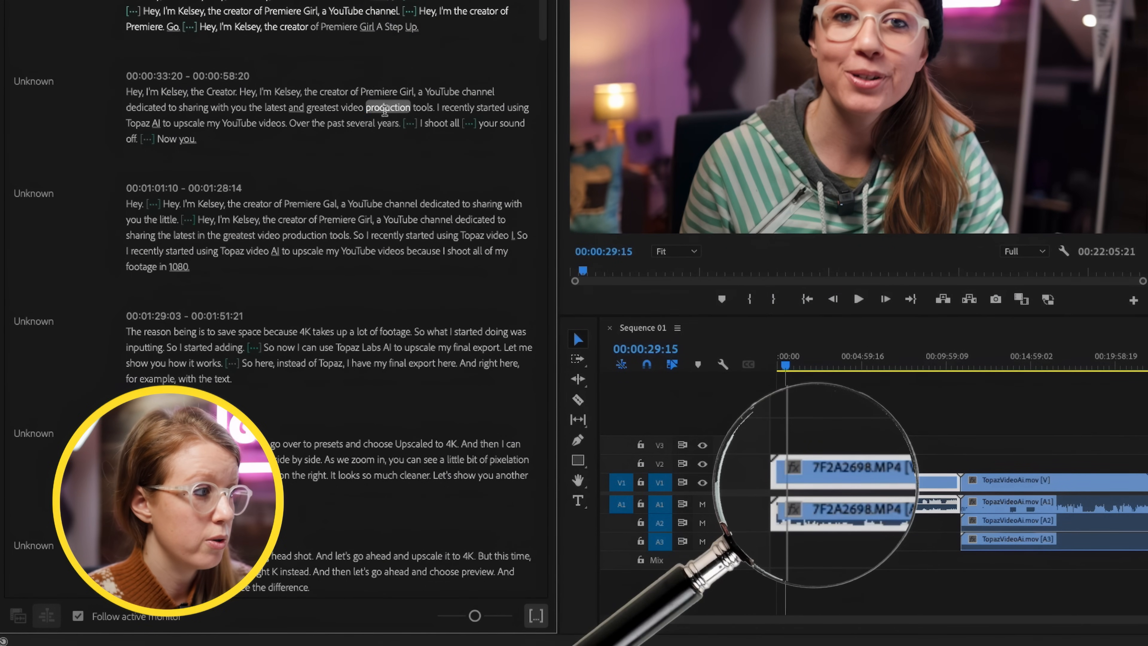
{"action": "left_click", "coordinate": [359, 250]}
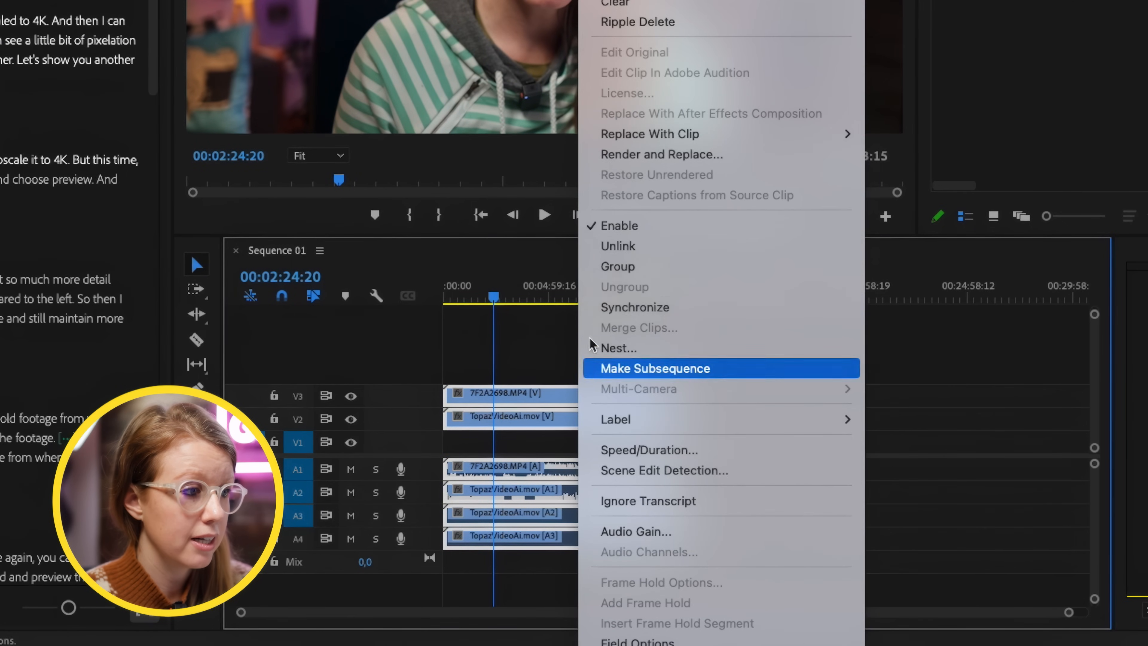
- Select the extra TopazVideoAi audio clips on A3 and A4 for deletion
{"action": "left_click", "coordinate": [654, 368]}
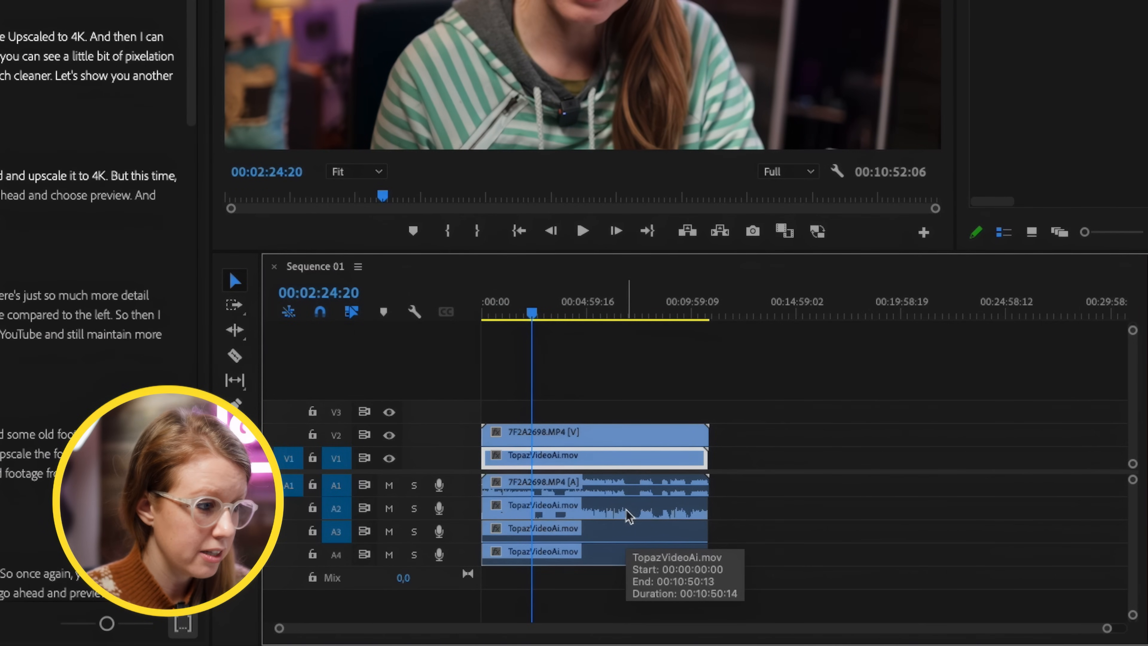
{"action": "right_click", "coordinate": [628, 512]}
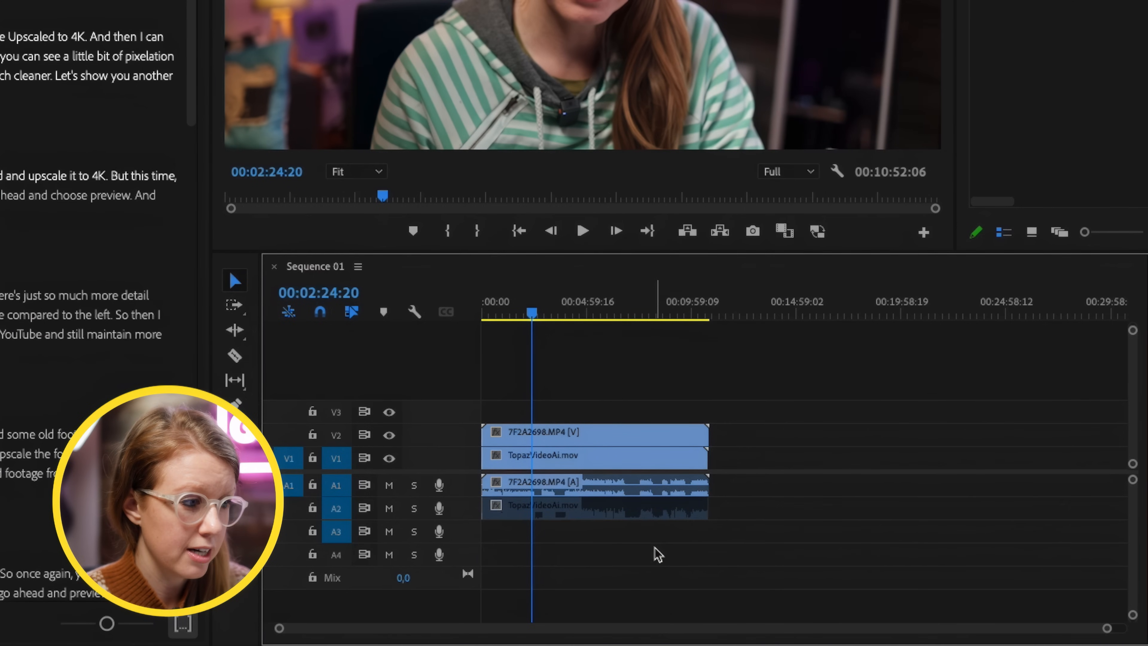
{"action": "left_click", "coordinate": [593, 508]}
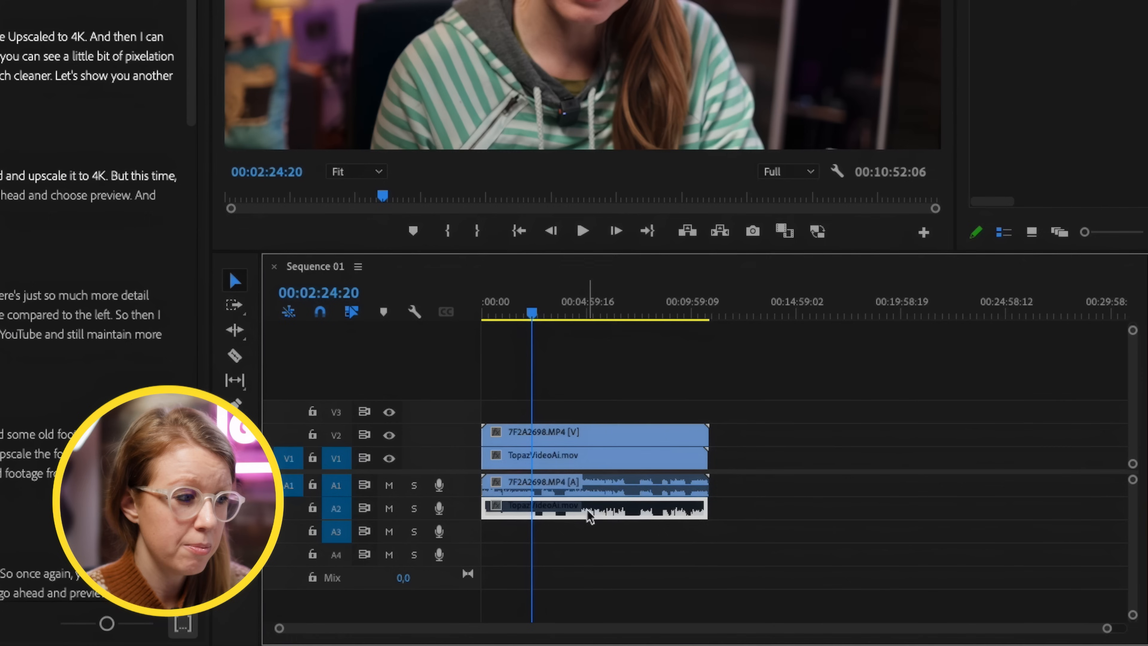
{"action": "left_click", "coordinate": [593, 484]}
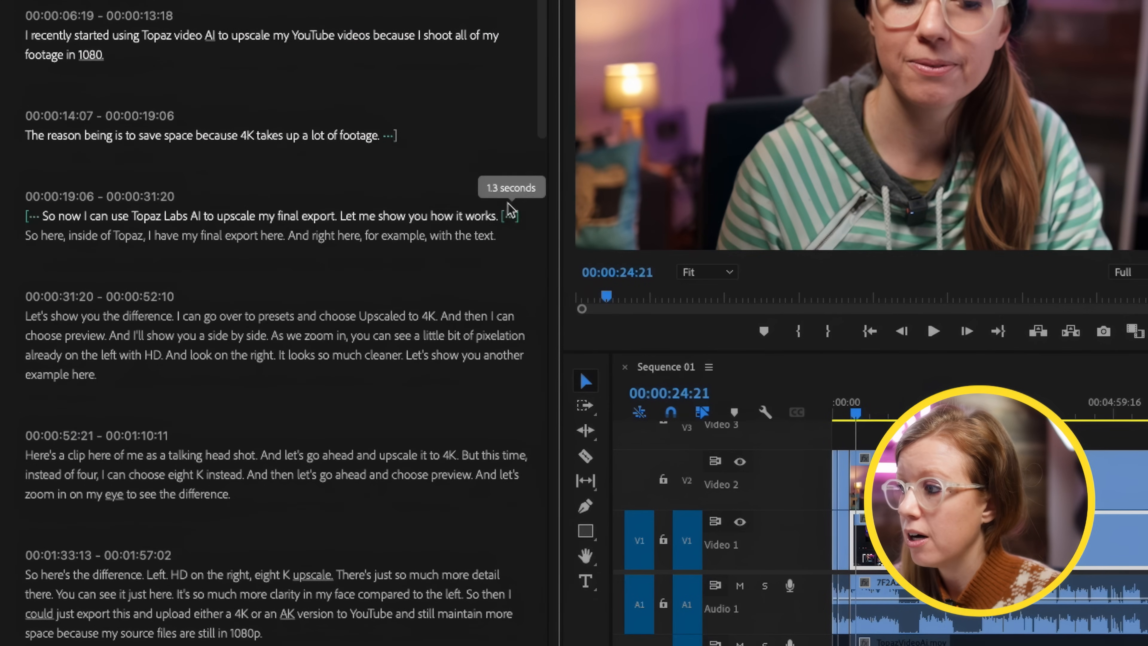
- Delete the 1.3-second pause and the pause after "Pretty neat" from the transcript
{"action": "right_click", "coordinate": [505, 212]}
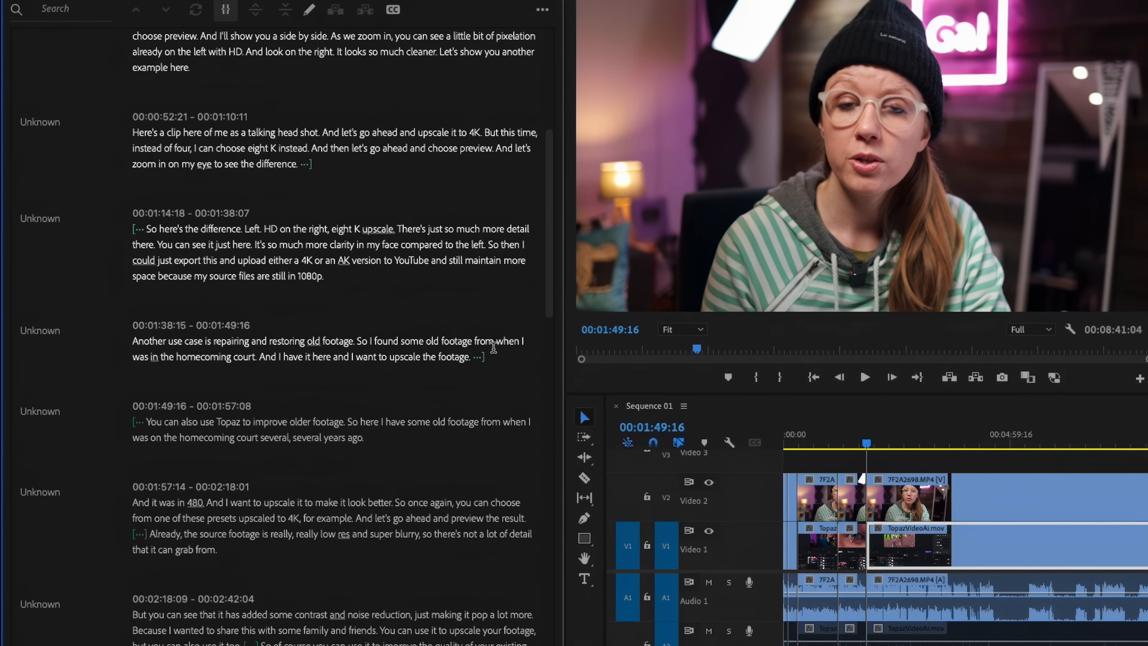
{"action": "scroll", "scroll_direction": "down", "scroll_amount": 3}
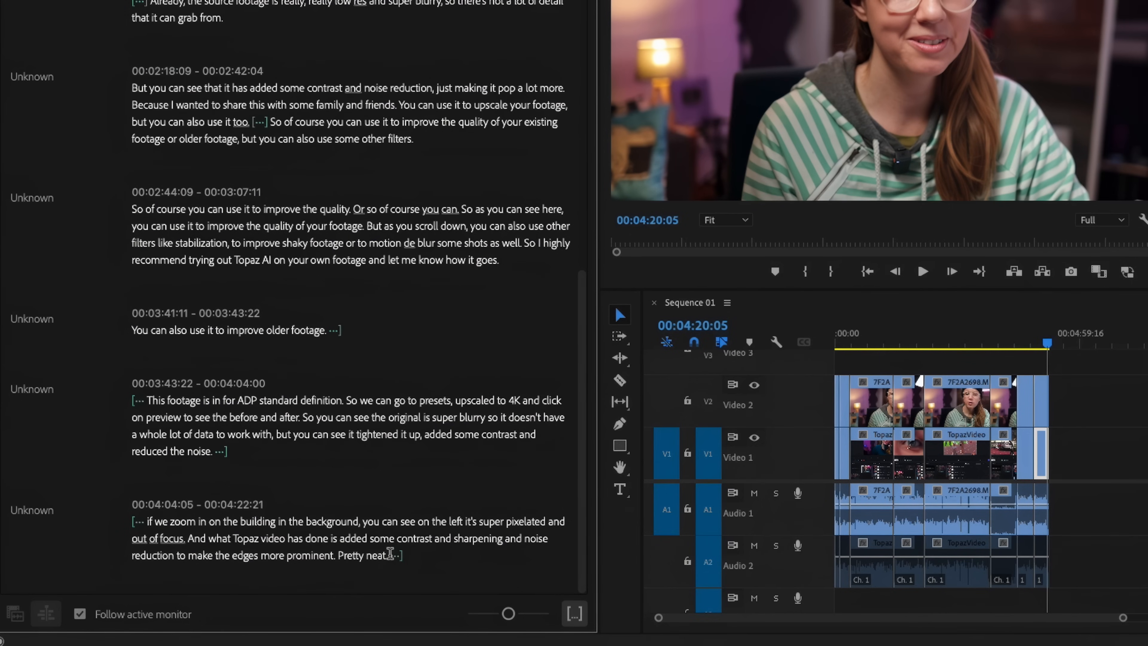
{"action": "right_click", "coordinate": [392, 554]}
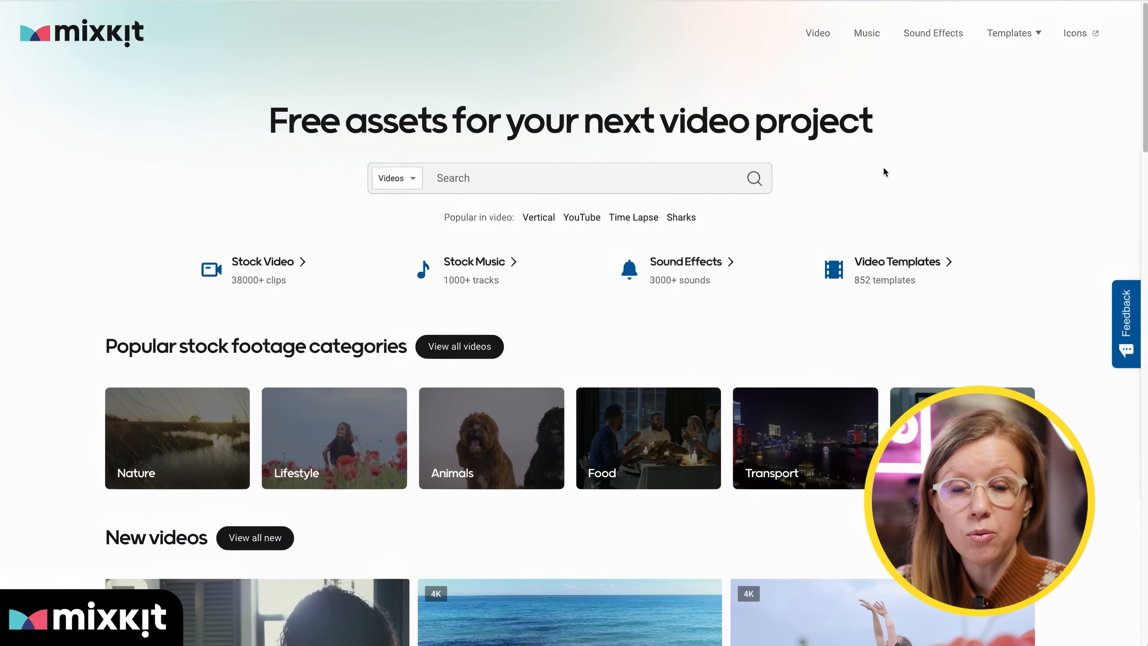
{"action": "mouse_move", "coordinate": [881, 176]}
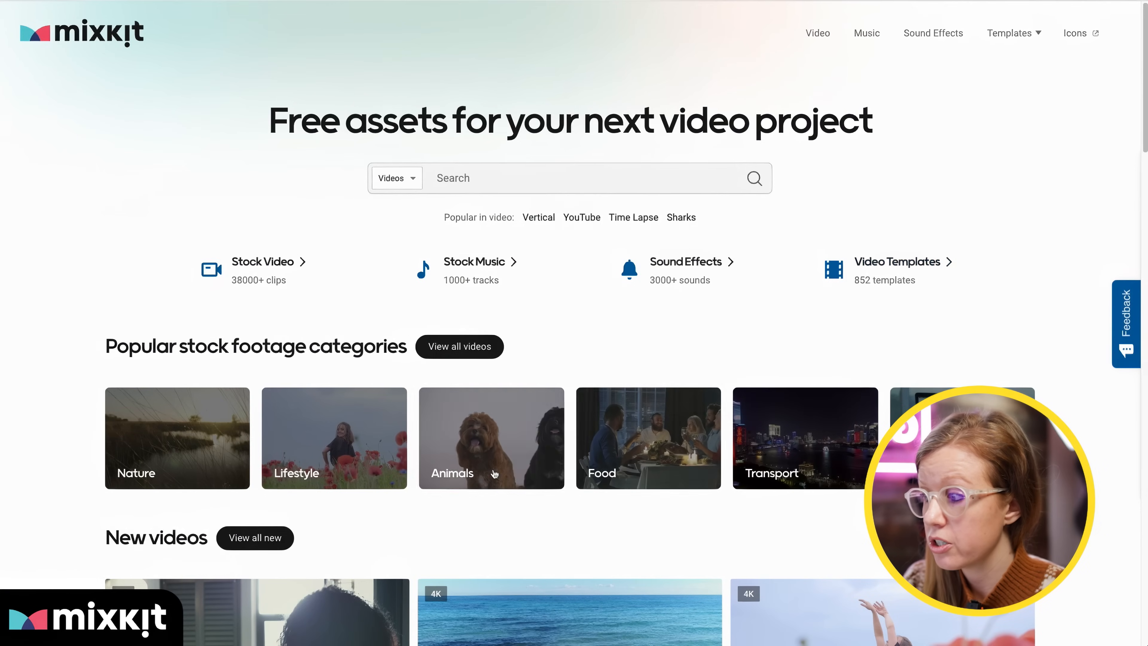
- Preview the beach waves clip and open the free vertical videos collection
{"action": "scroll", "scroll_direction": "down", "scroll_amount": 3}
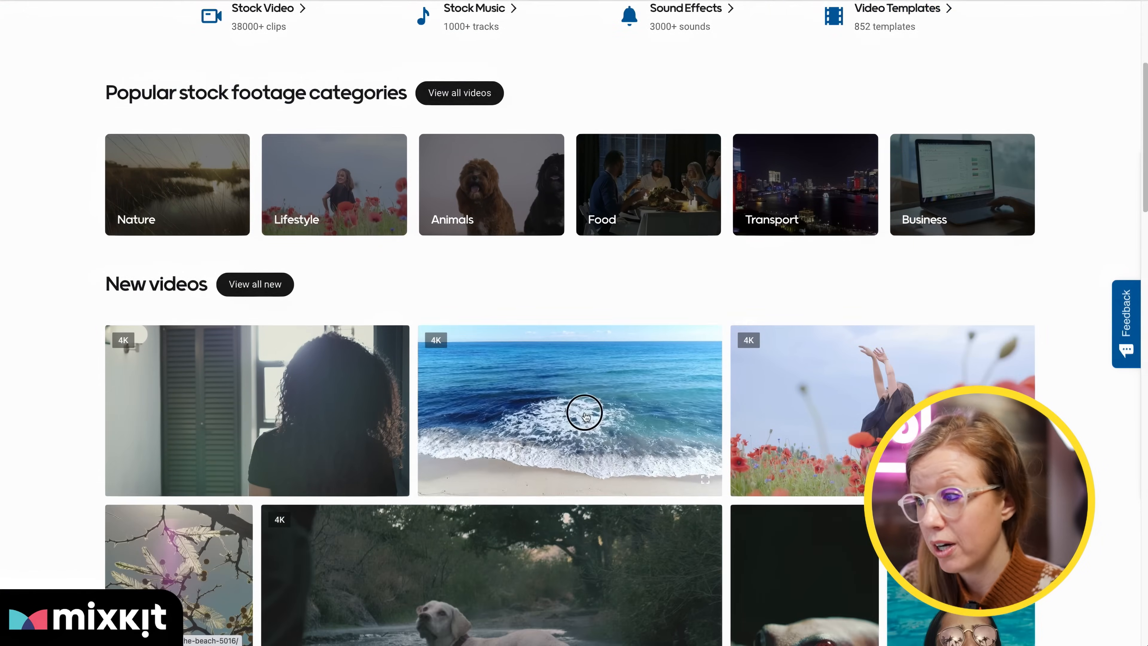
{"action": "left_click", "coordinate": [568, 410]}
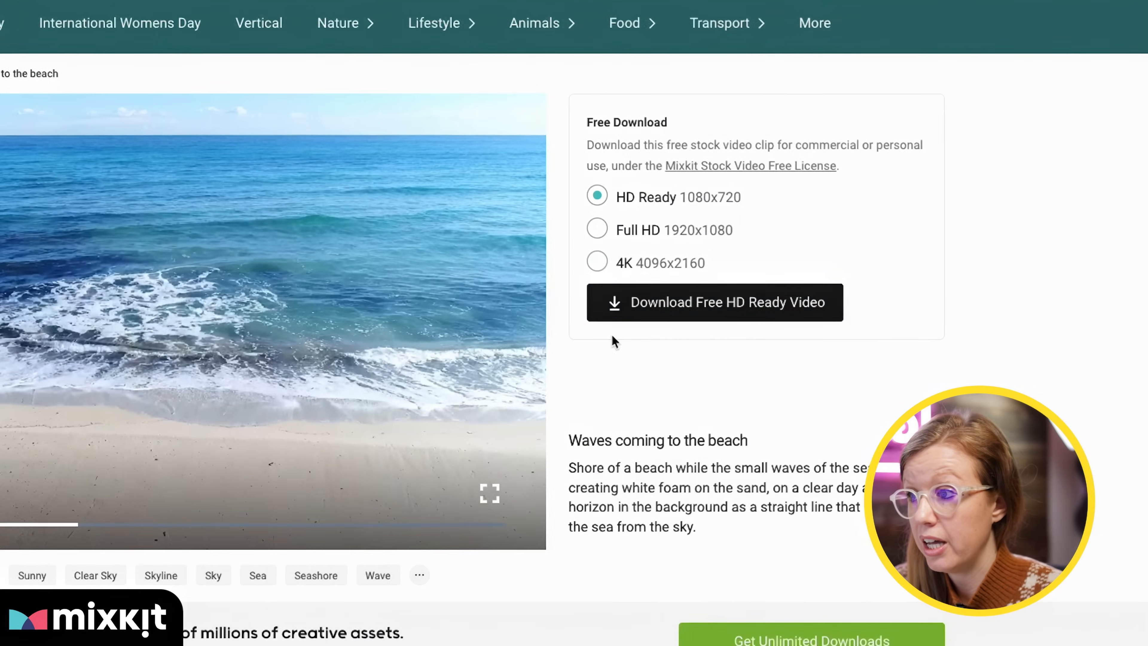
{"action": "left_click", "coordinate": [714, 301]}
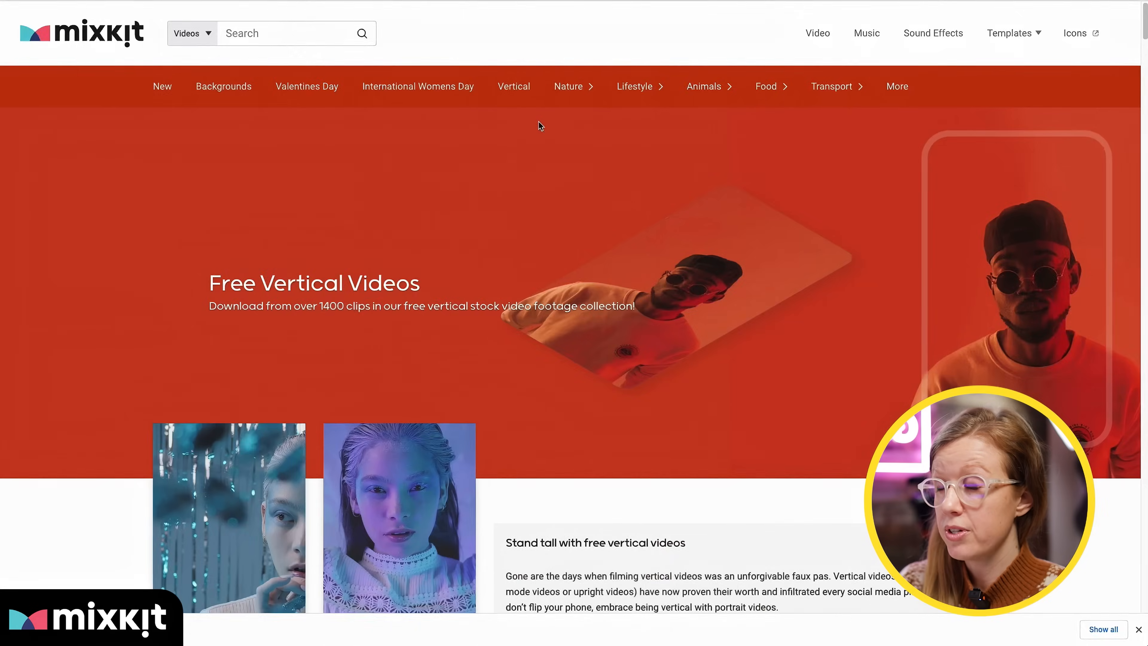
- Scroll through the free vertical stock videos
{"action": "scroll", "scroll_direction": "down", "scroll_amount": 3}
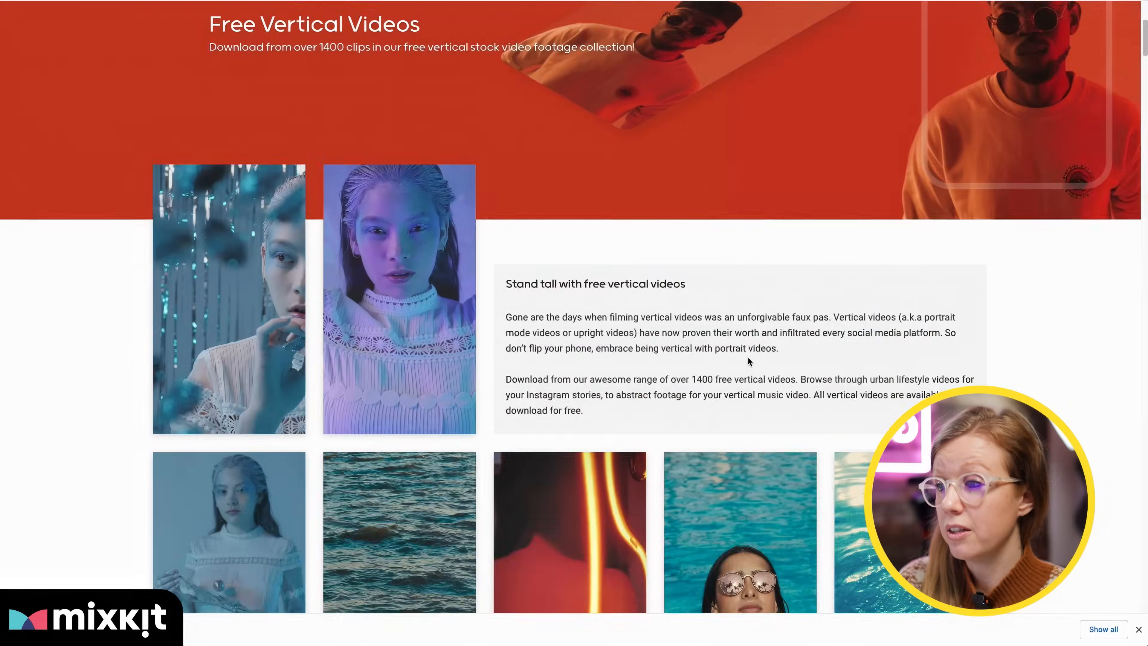
{"action": "scroll", "scroll_direction": "down", "scroll_amount": 3}
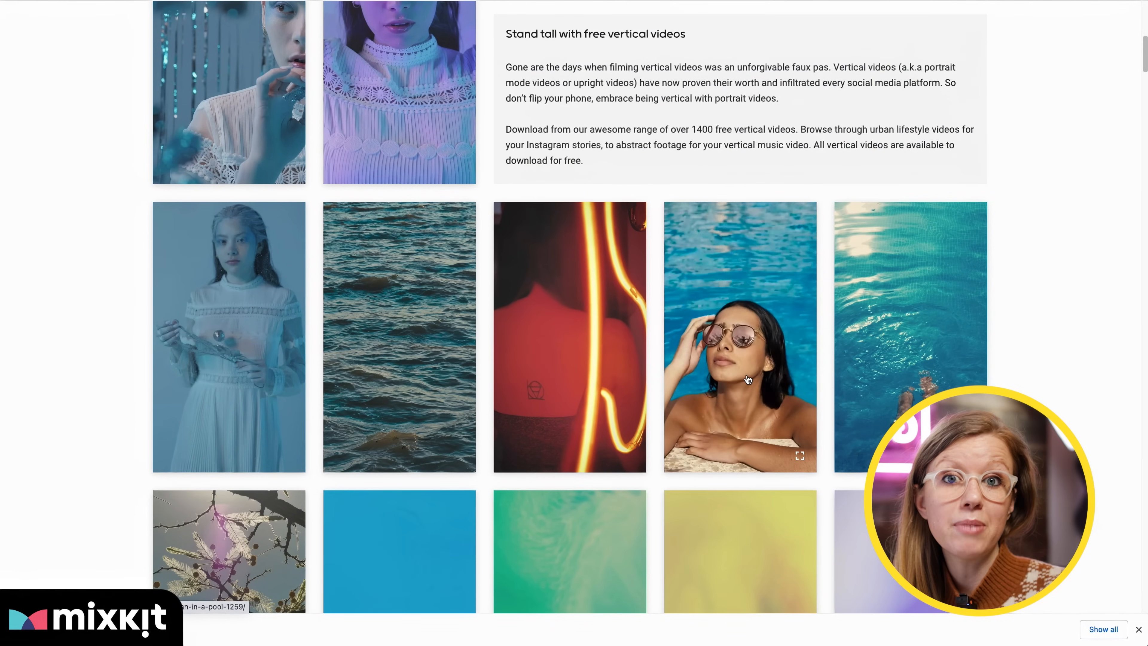
{"action": "scroll", "scroll_direction": "down", "scroll_amount": 3}
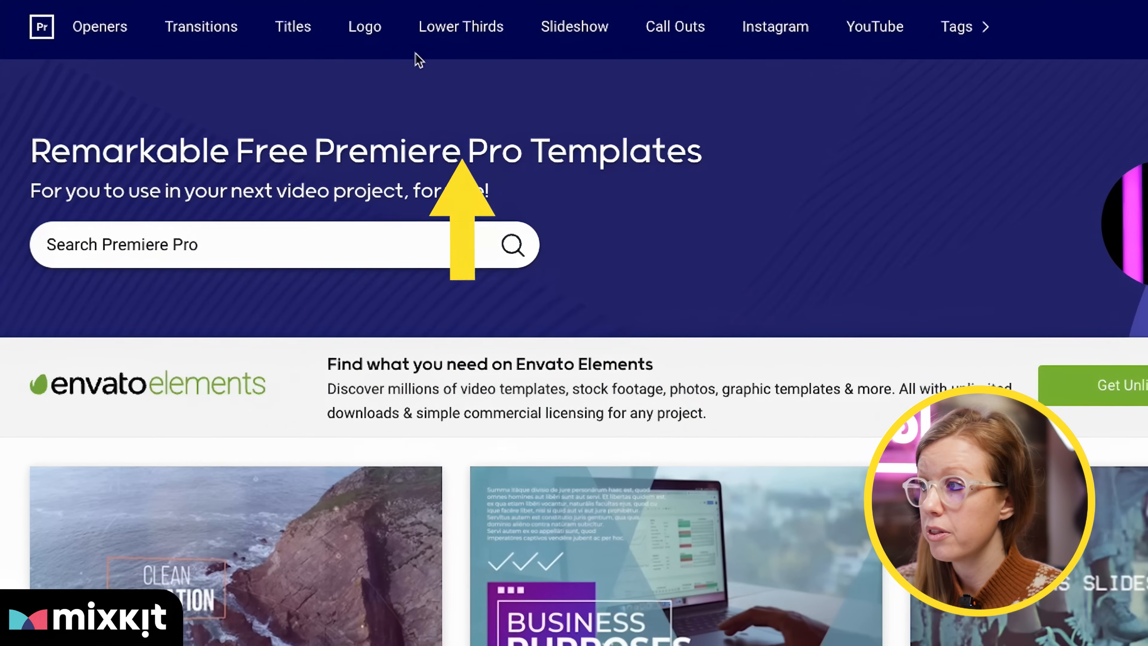
- Download the free Diagonal lower third Premiere Pro template from the Lower Thirds list
{"action": "left_click", "coordinate": [461, 27]}
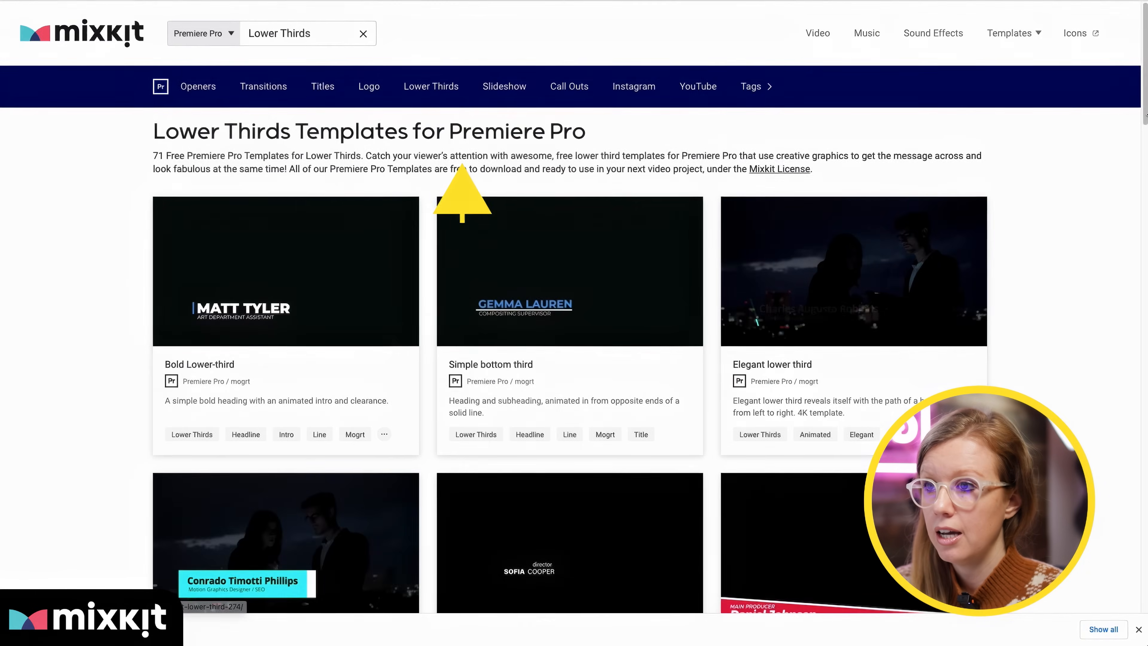
{"action": "scroll", "scroll_direction": "down", "scroll_amount": 3}
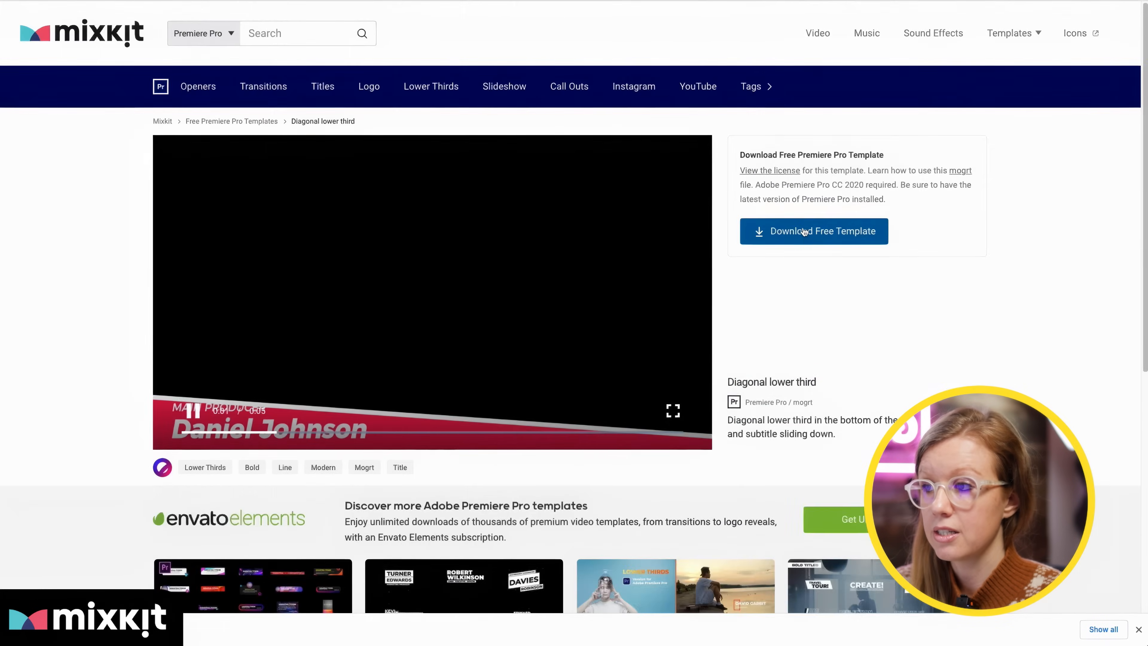
{"action": "left_click", "coordinate": [813, 231]}
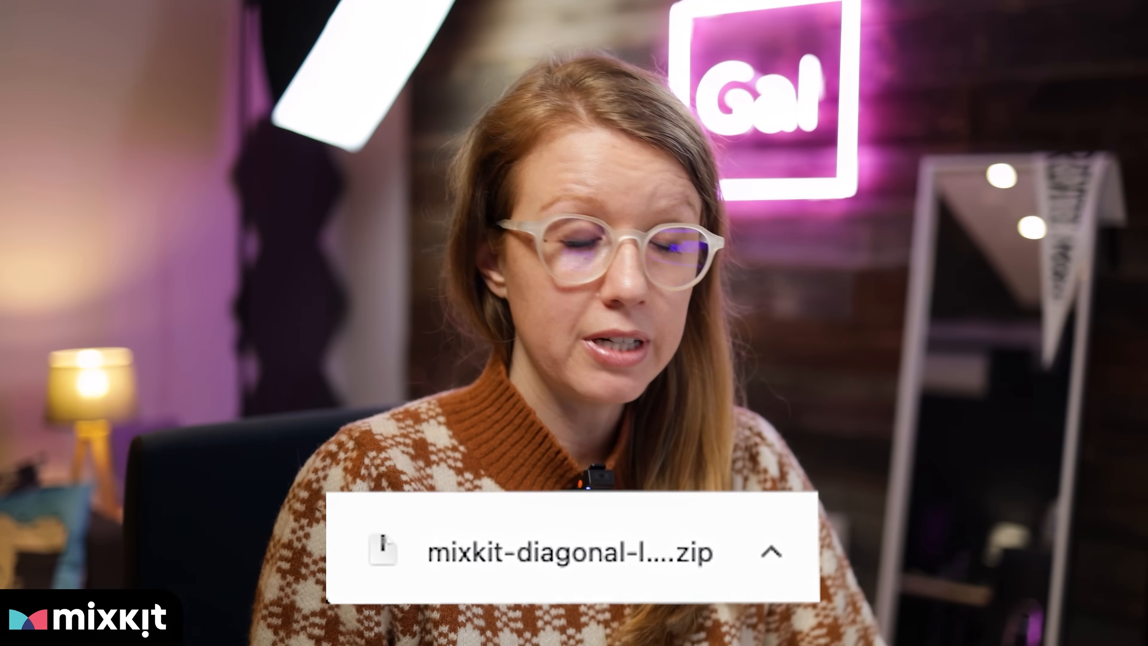
{"action": "left_click", "coordinate": [838, 17]}
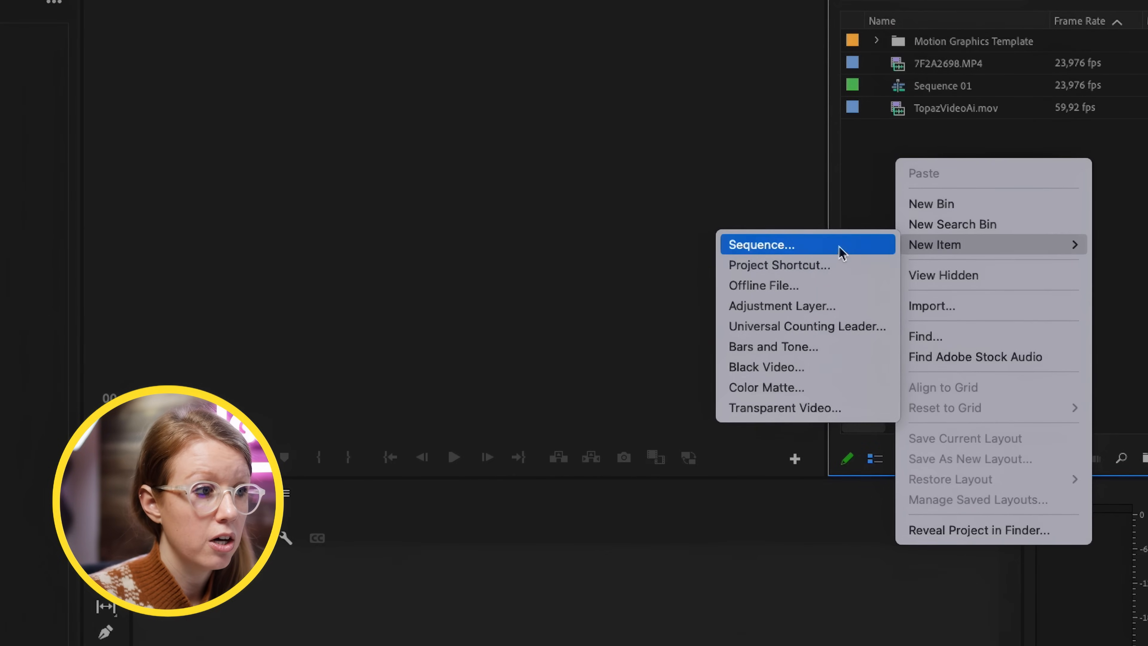
- Create a new Sequence 01 and load 7F2A2698.MP4 into the Source monitor
{"action": "left_click", "coordinate": [761, 245]}
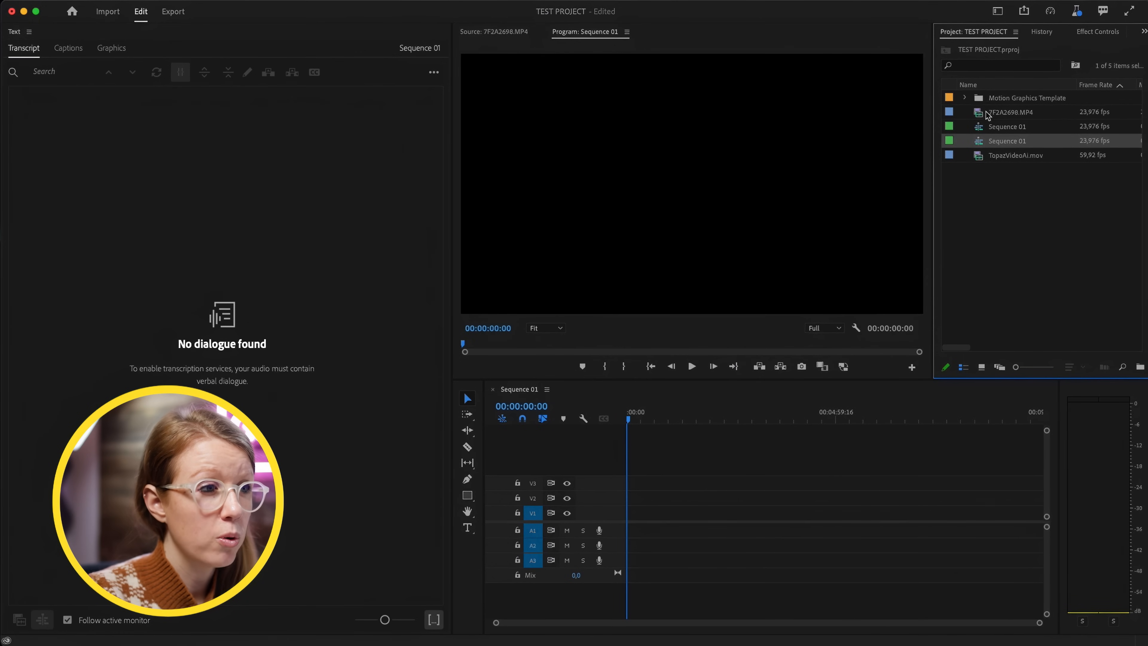
{"action": "double_click", "coordinate": [1011, 112]}
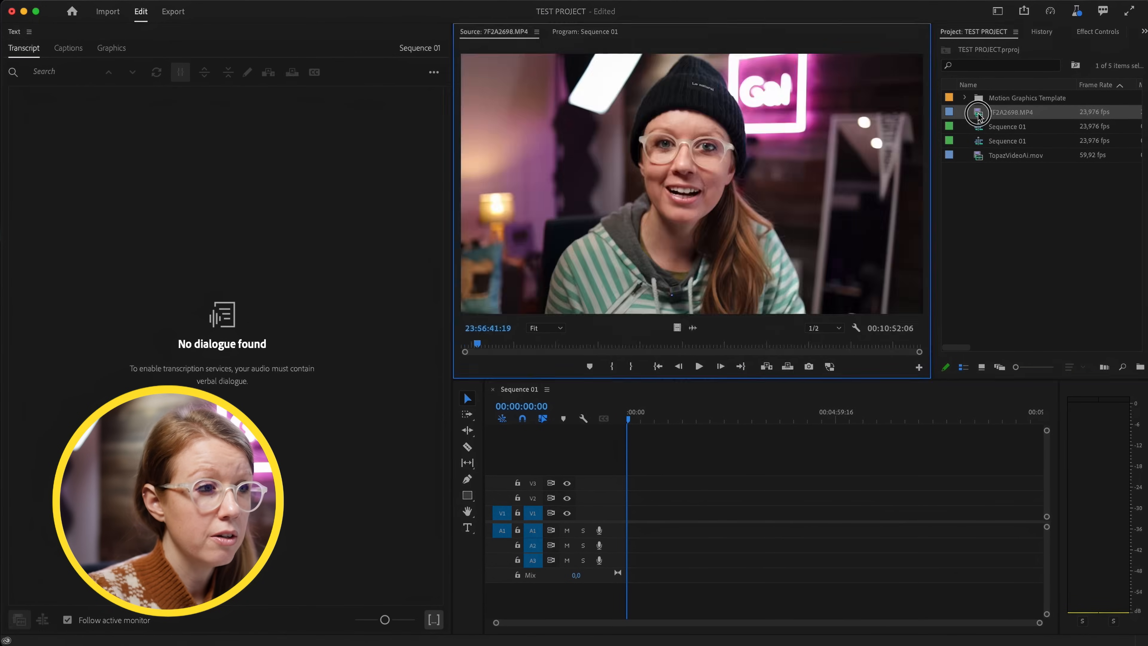
{"action": "left_click", "coordinate": [1013, 112]}
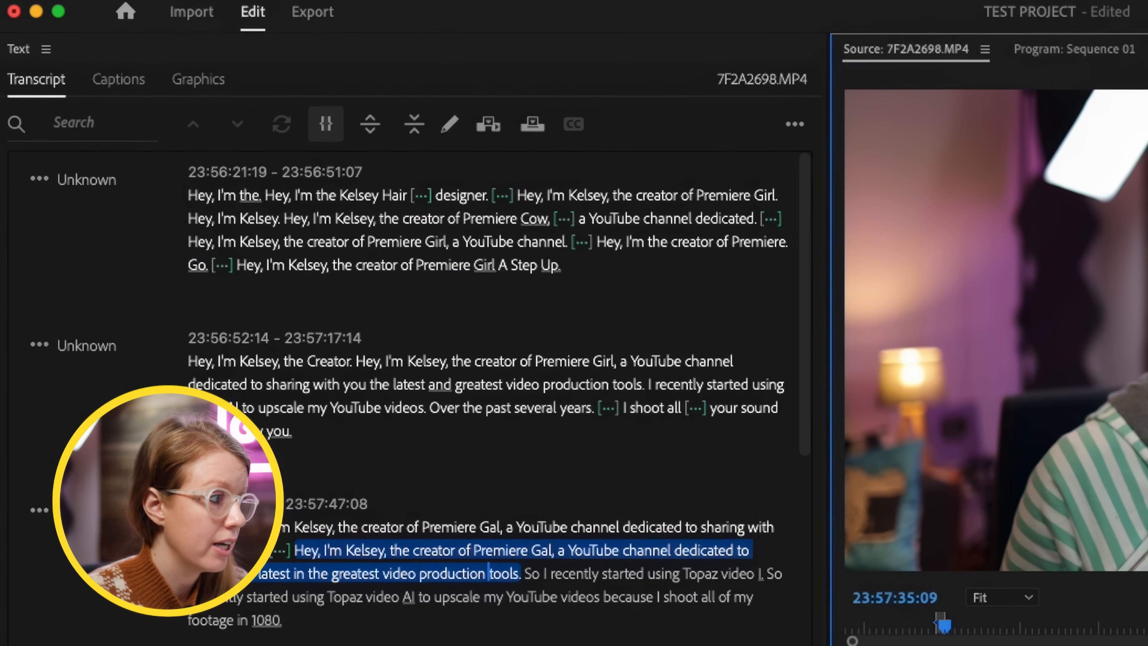
- Scroll the 7F2A2698.MP4 source transcript to find the Premiere Gal channel intro take
{"action": "scroll", "scroll_direction": "down", "scroll_amount": 3}
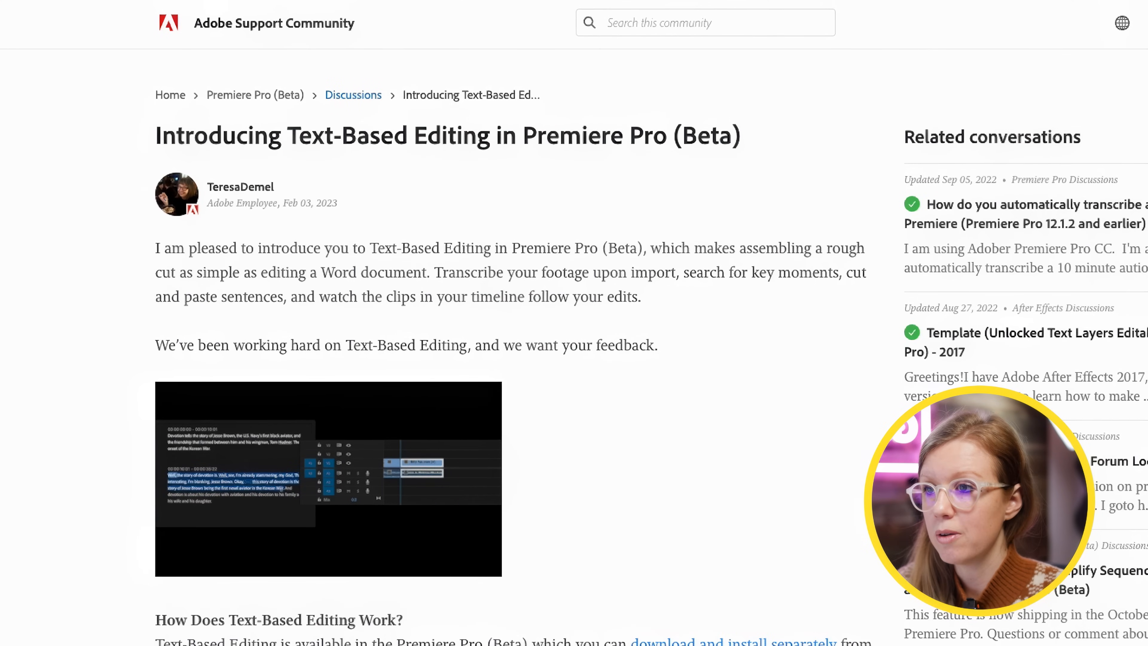
- Scroll the Text-Based Editing article down to its navigation keyboard shortcuts table
{"action": "scroll", "scroll_direction": "down", "scroll_amount": 3}
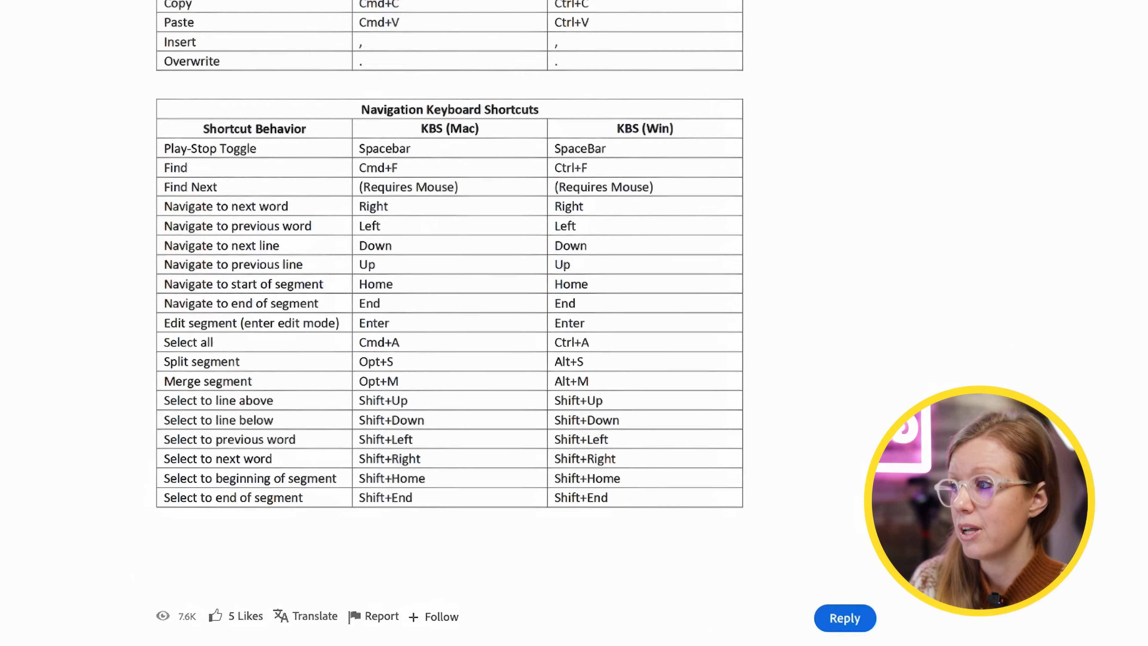
{"action": "scroll", "scroll_direction": "down", "scroll_amount": 3}
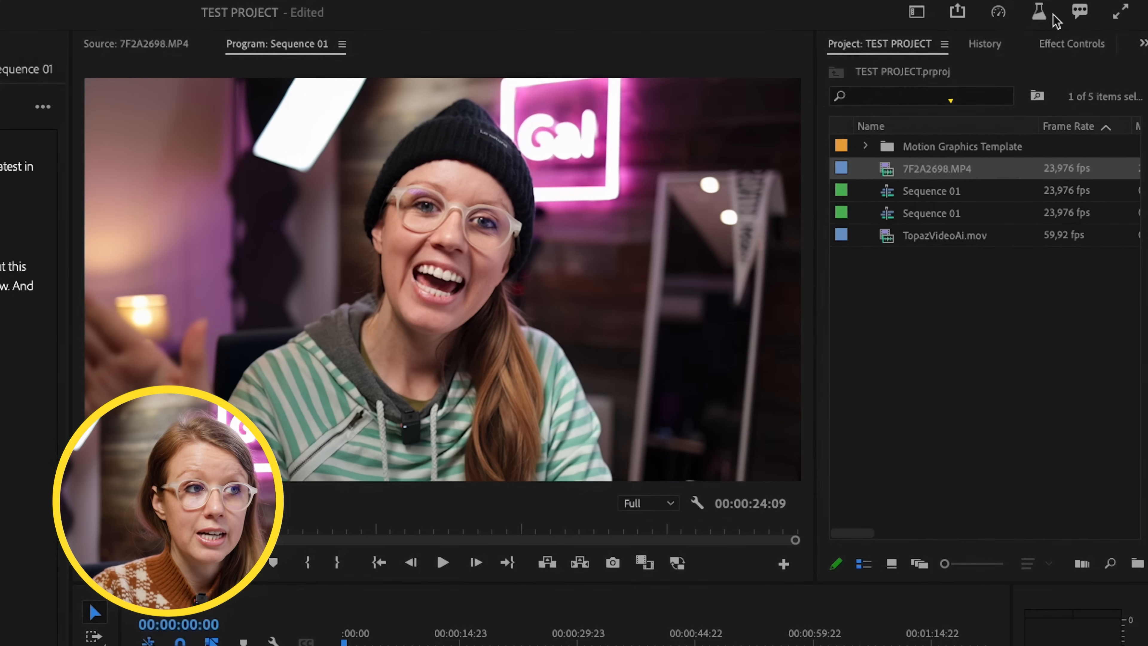
- Reveal the feedback menu with bug report, feature request and community links
{"action": "left_click", "coordinate": [1078, 12]}
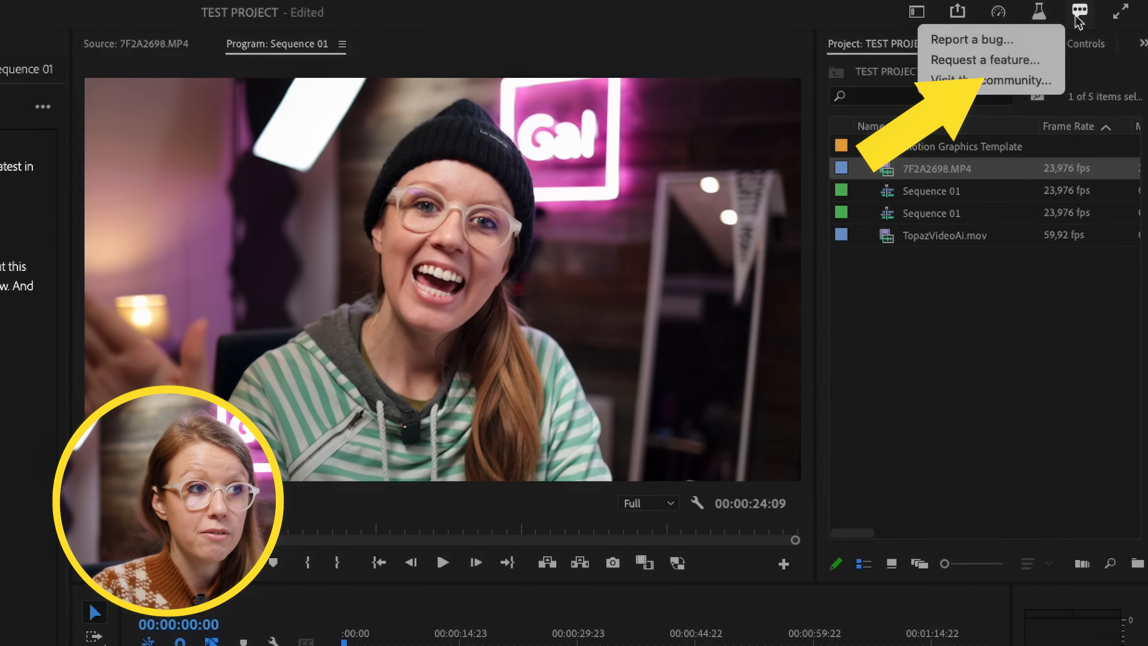
{"action": "mouse_move", "coordinate": [989, 59]}
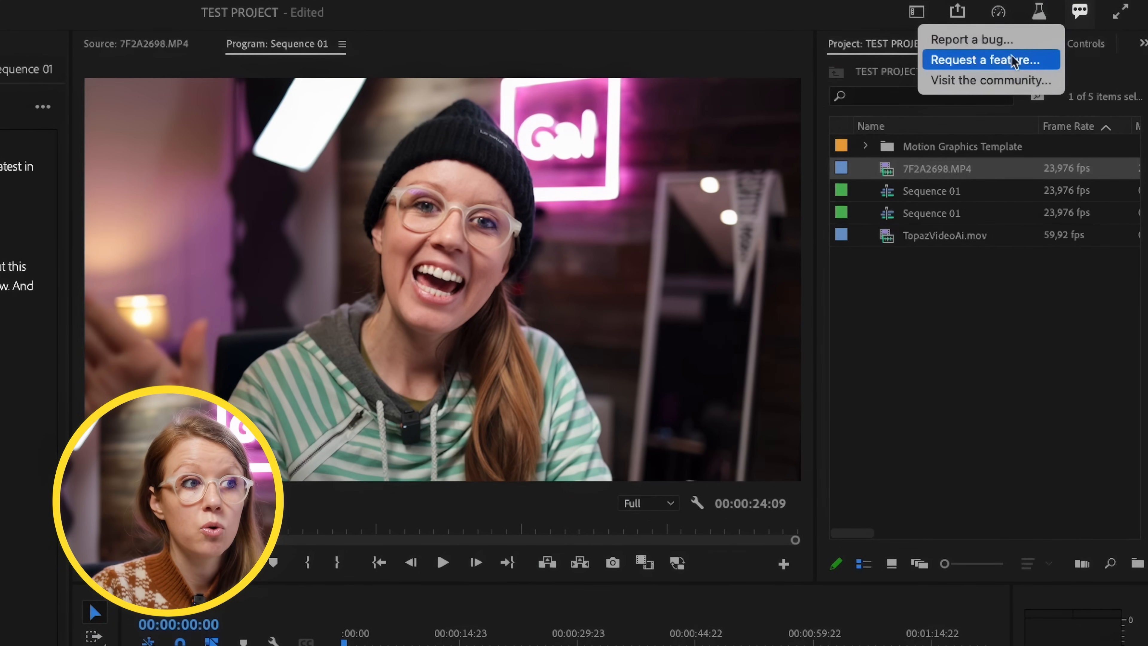